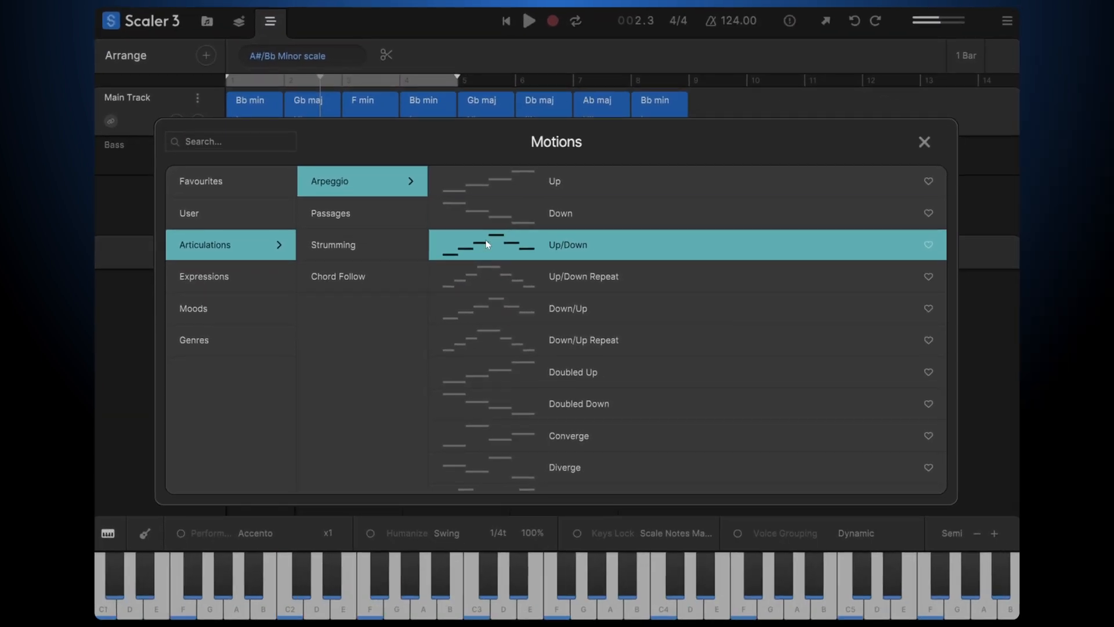
Apply the Up/Down arpeggio motion to the Arpeggio track
click(924, 142)
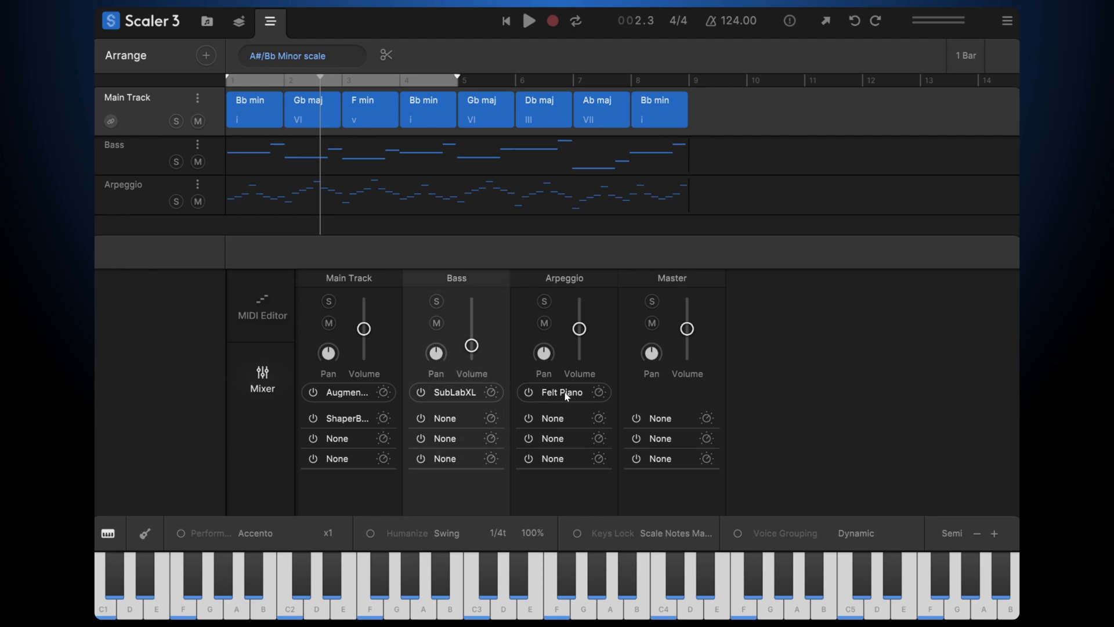
mouse_move(573, 397)
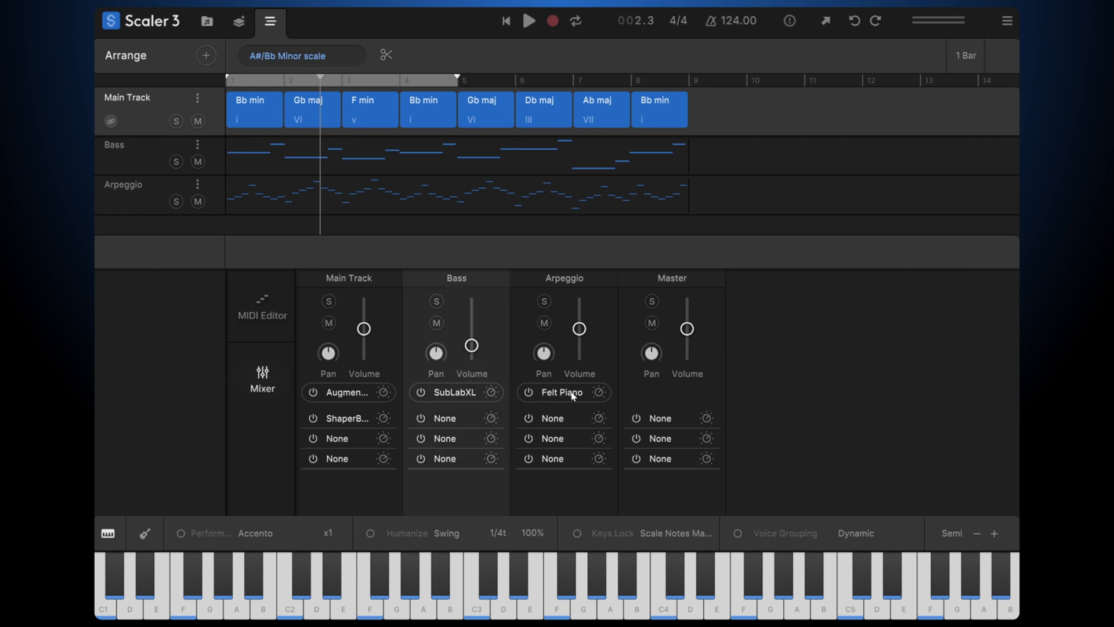
click(562, 392)
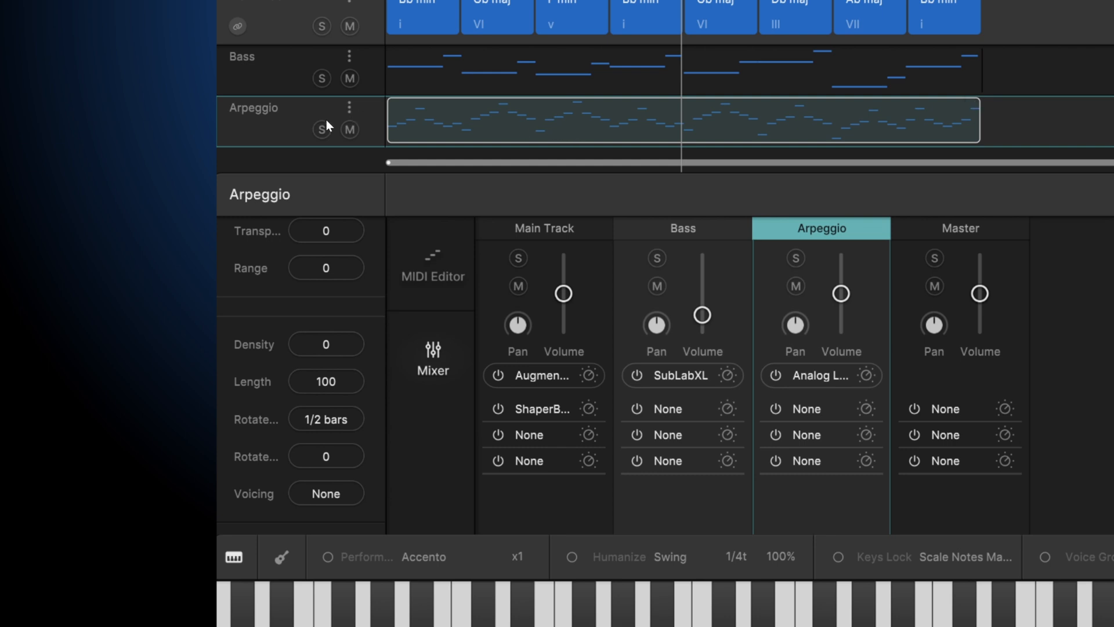
mouse_move(326, 352)
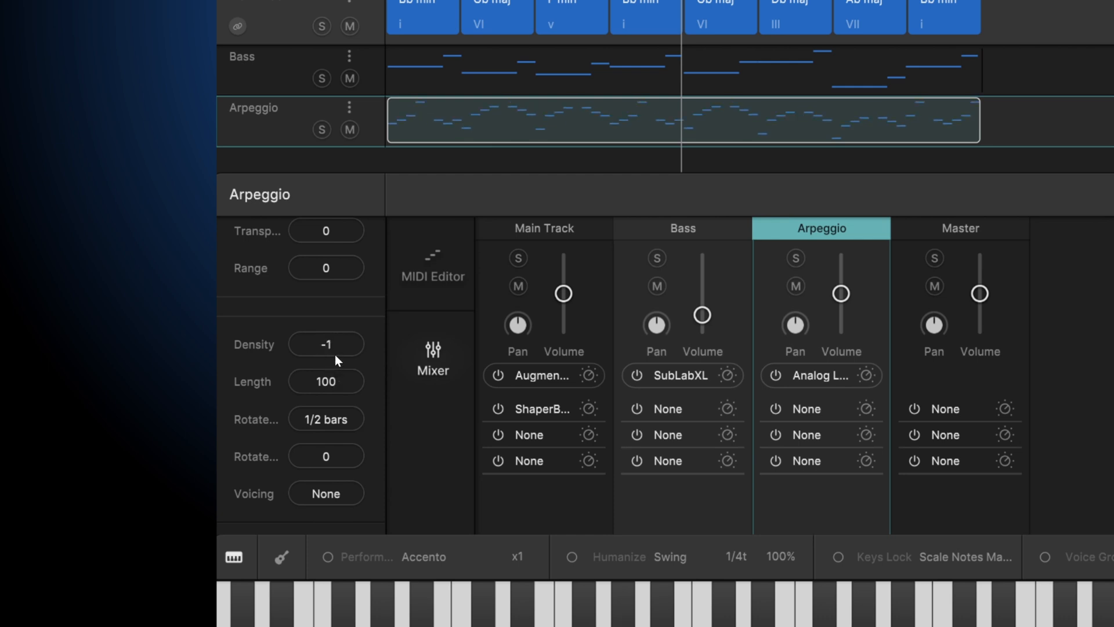
Reset the Arpeggio clip's density to 0 and raise its note length to 110
click(325, 344)
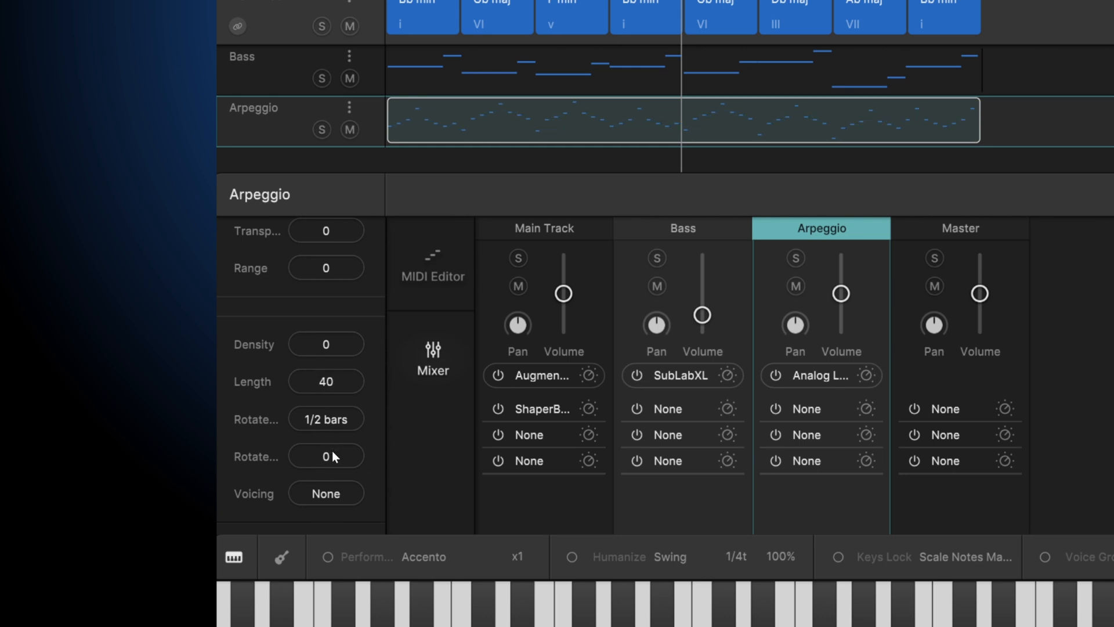
drag(326, 381, 327, 341)
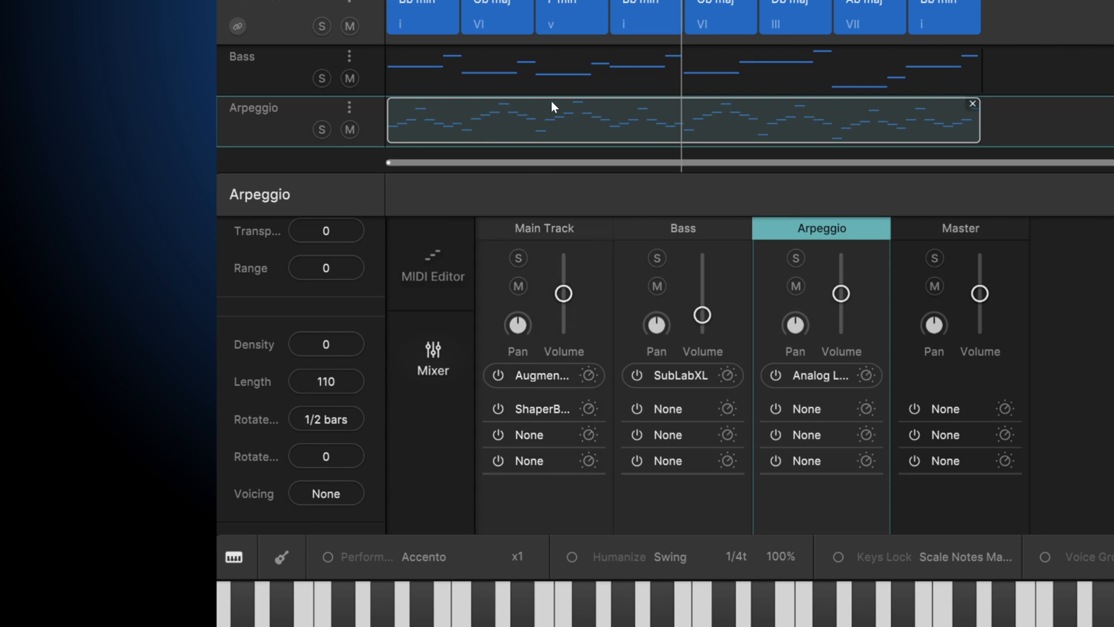
mouse_move(341, 383)
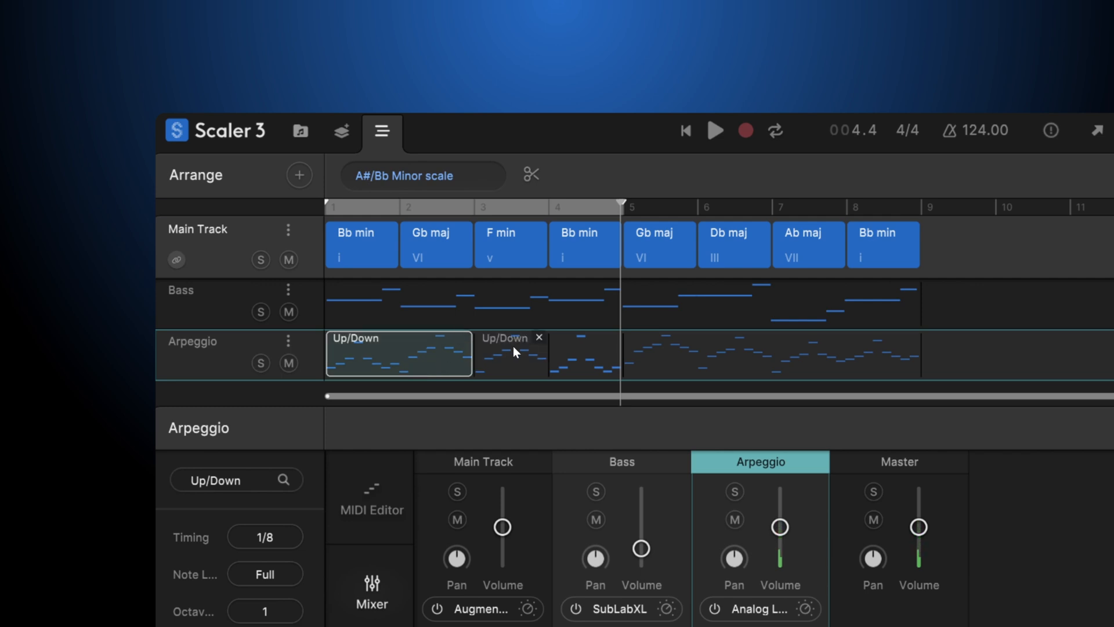
mouse_move(507, 366)
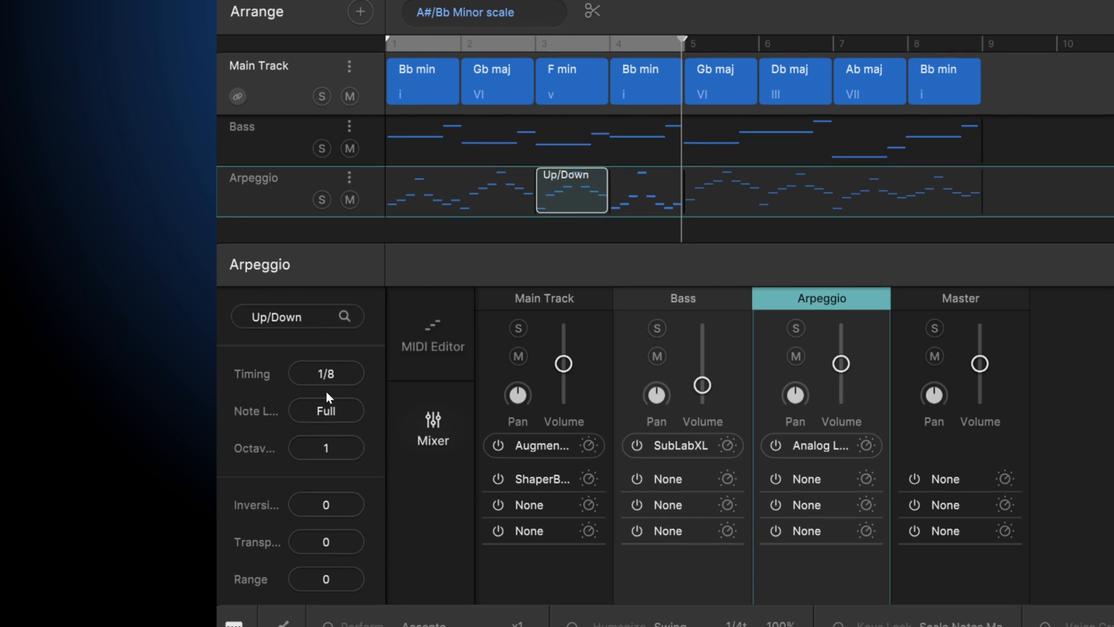
Adjust a property on the sliced Up/Down arpeggio clip with range 2
click(326, 374)
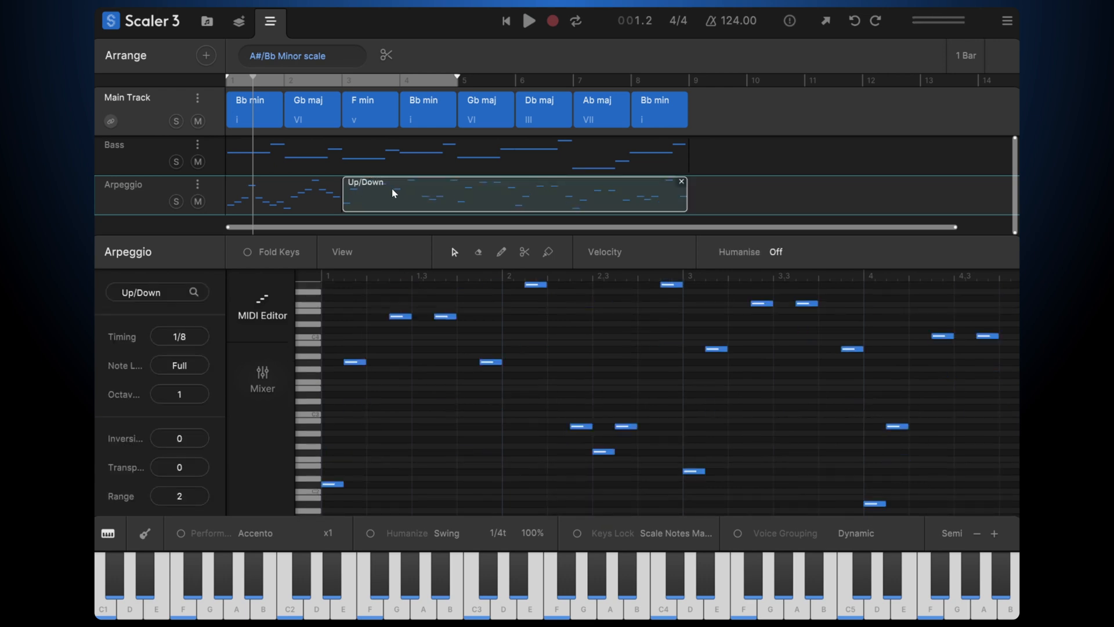
Browse motions for the last arpeggio slice and audition the Converge pattern
click(140, 292)
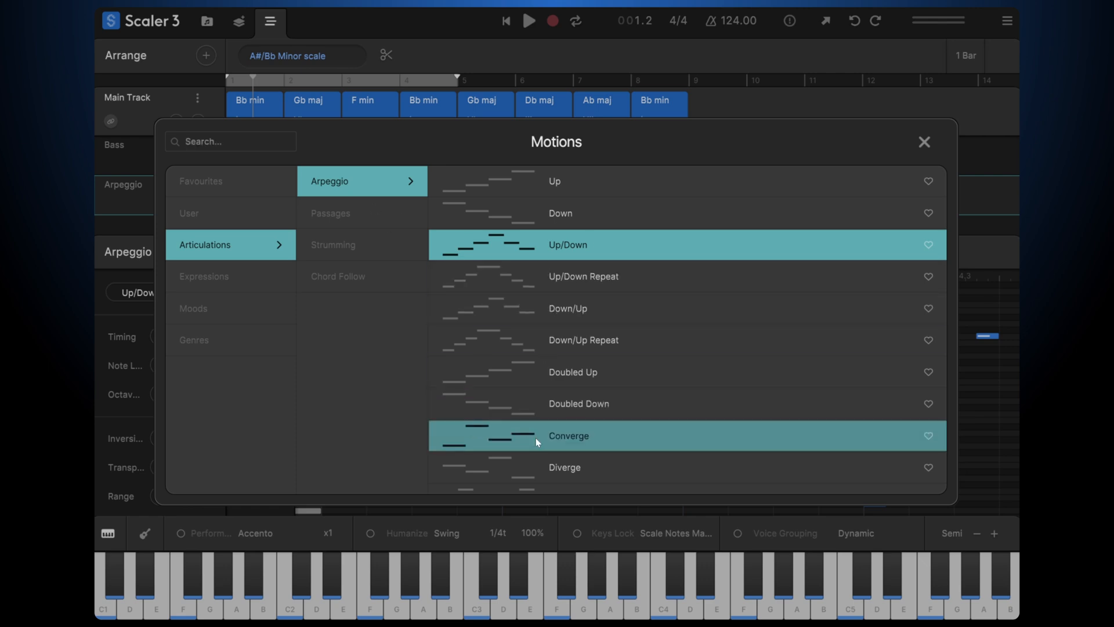
click(569, 436)
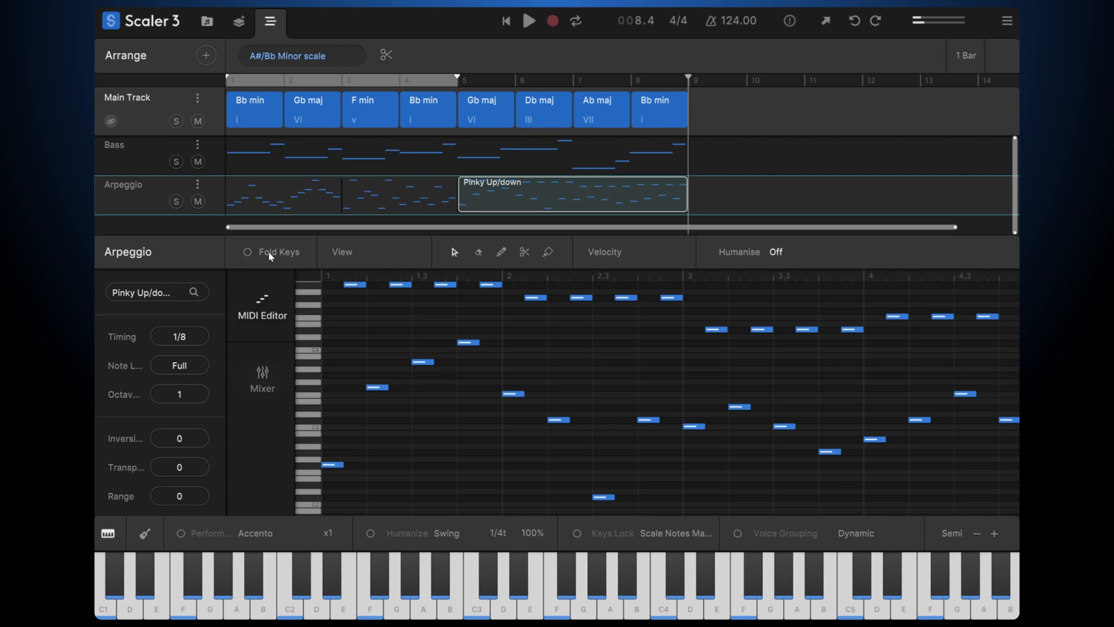
mouse_move(224, 192)
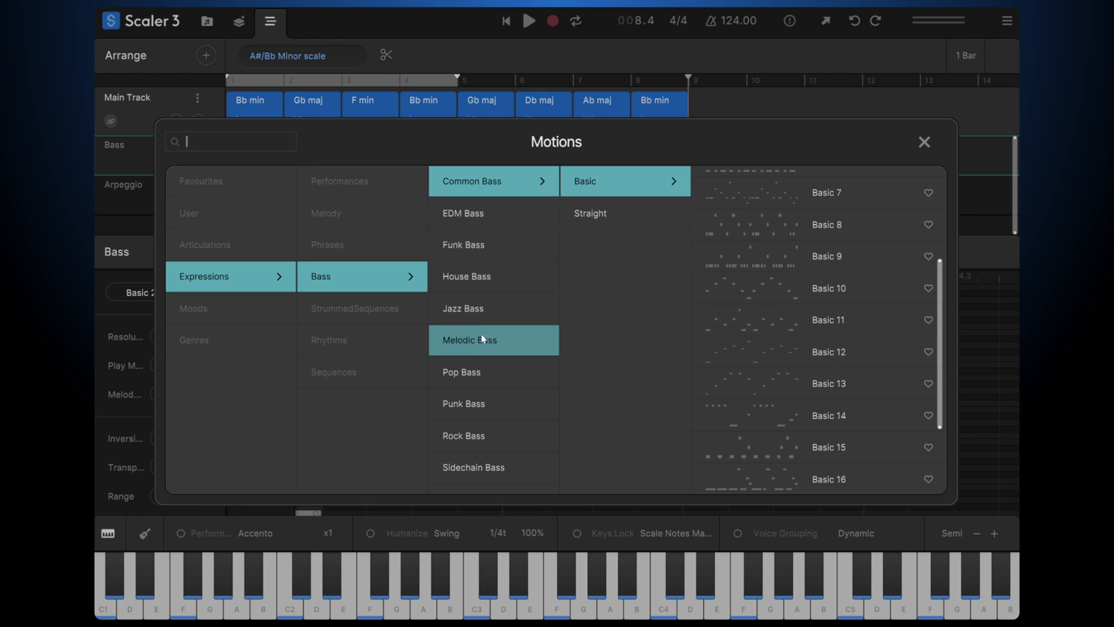
Choose Melodic Bass 3 for the last bass slice and play the arrangement
click(482, 340)
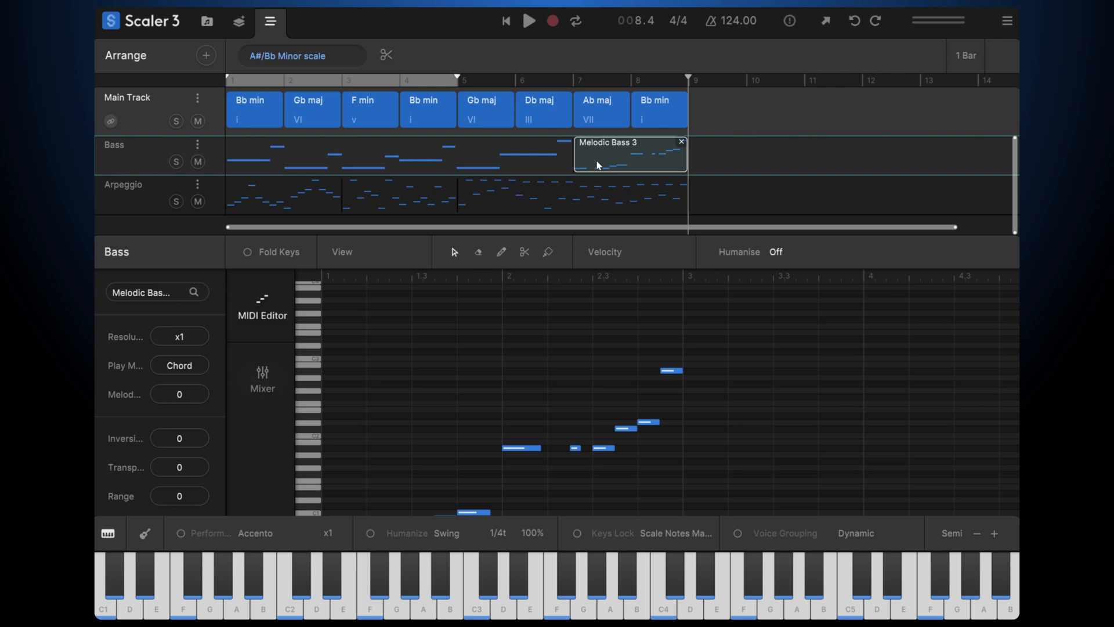
click(529, 21)
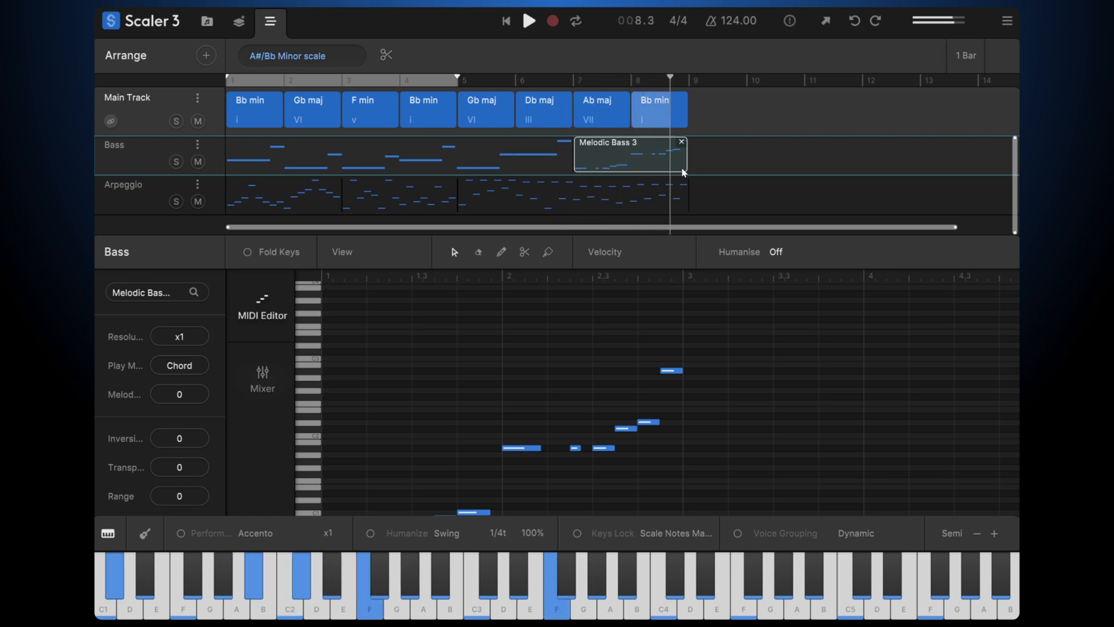
Stop playback and show the Main Track's opening Bb minor chord in the MIDI Editor
click(530, 22)
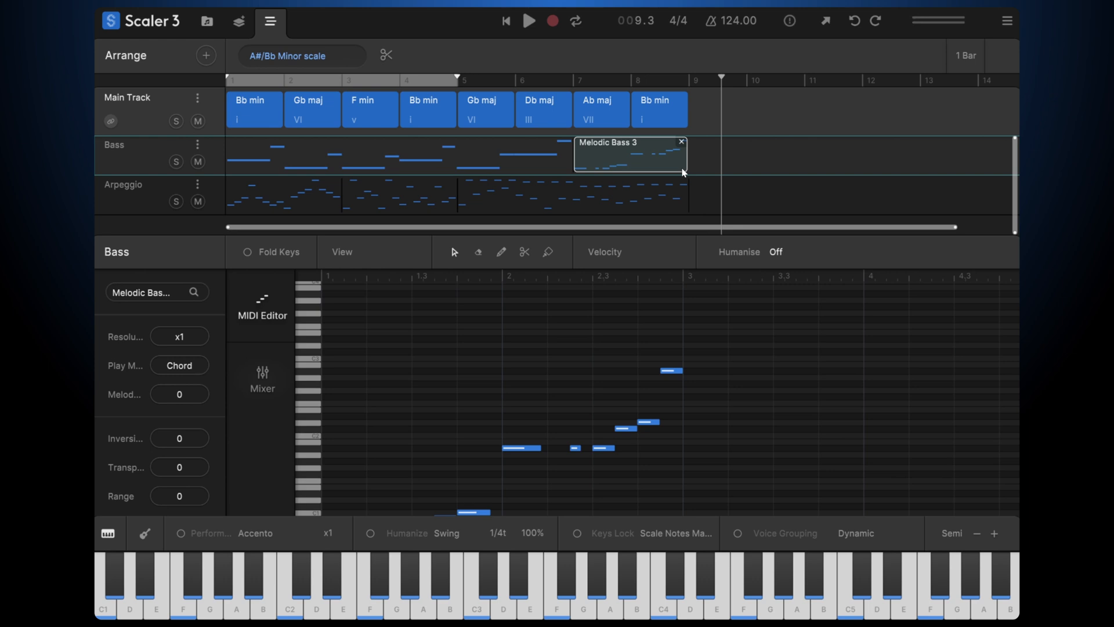
click(253, 110)
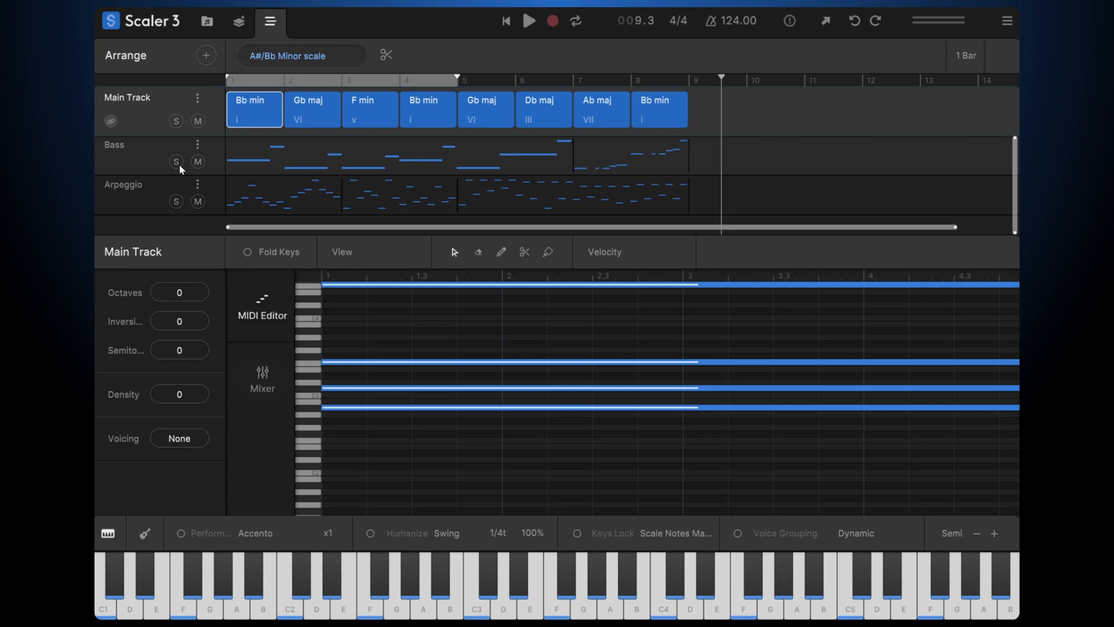
mouse_move(130, 225)
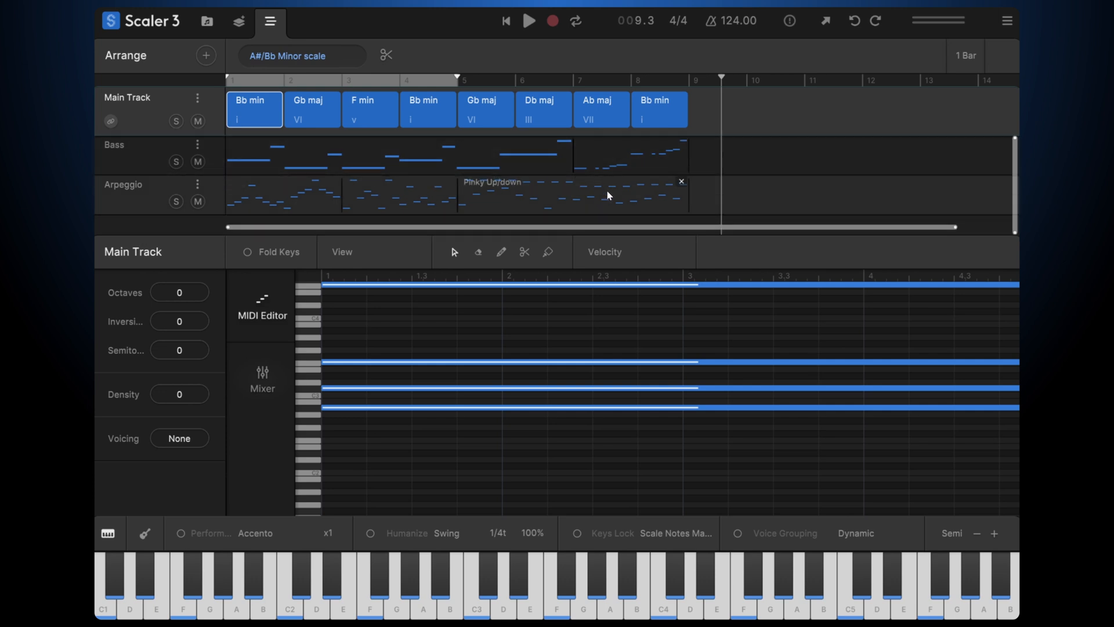
mouse_move(375, 127)
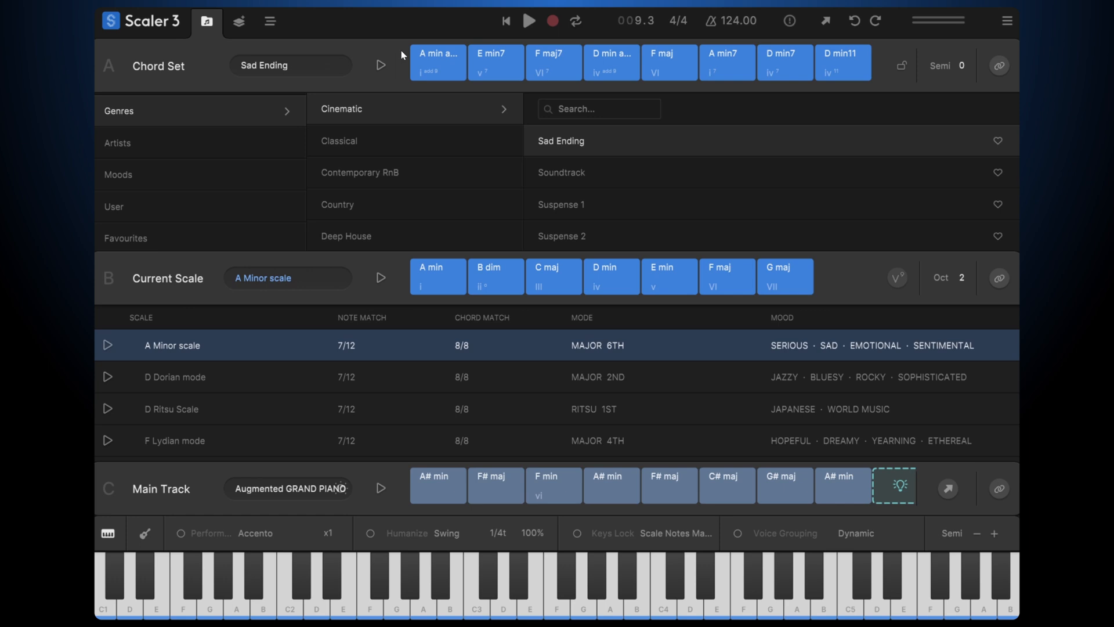
Load the Cinematic 'Sad Ending' A minor progression into the Main Track and play it back
click(436, 63)
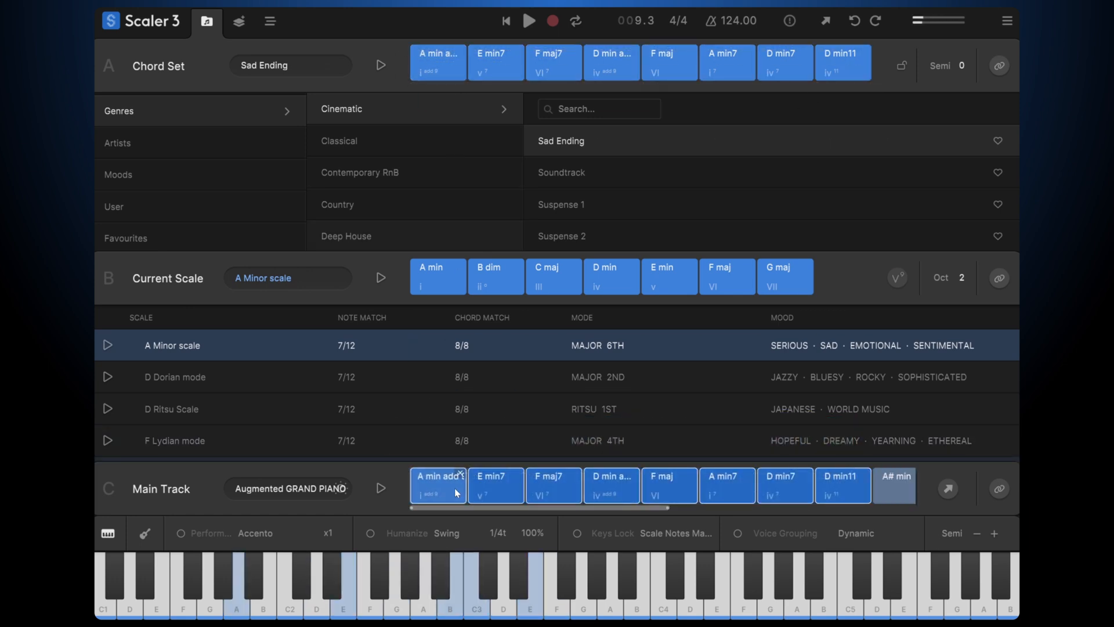
click(269, 22)
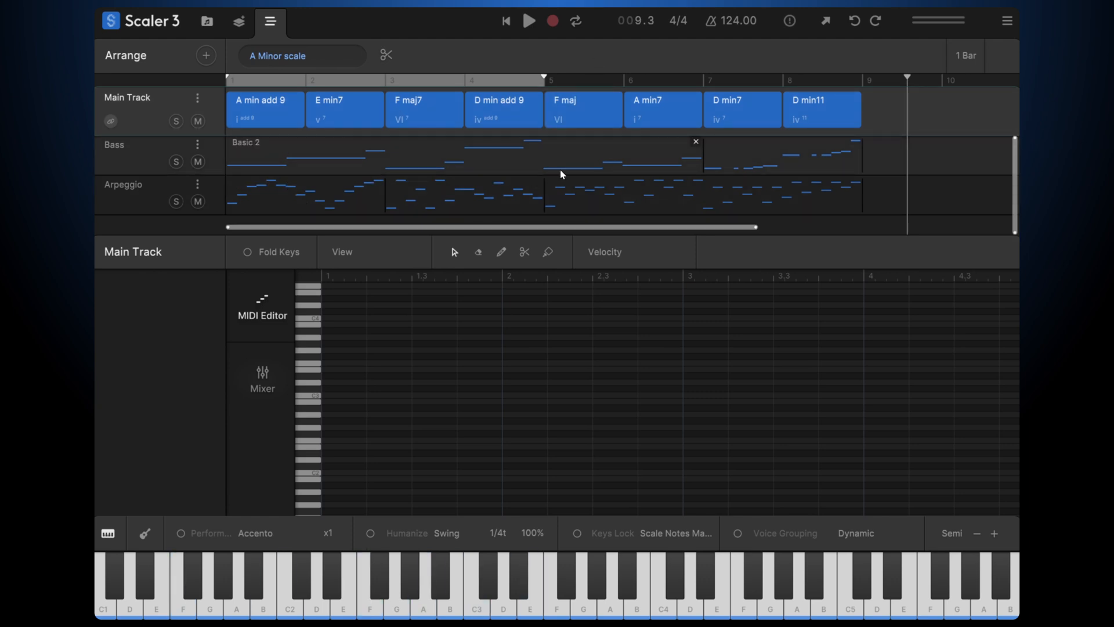
mouse_move(559, 173)
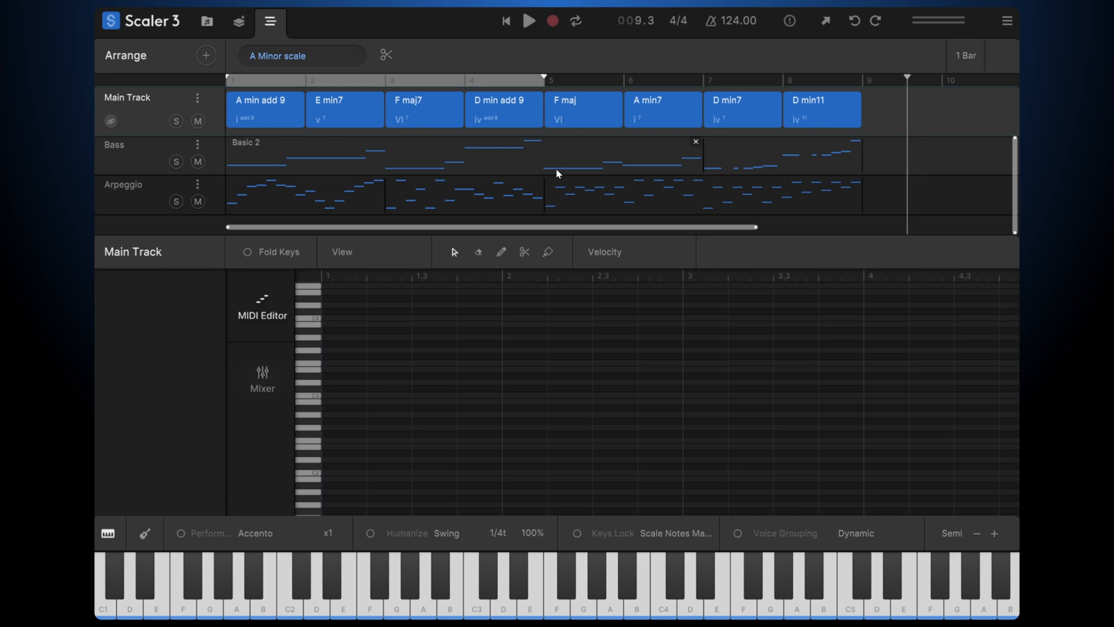
mouse_move(544, 167)
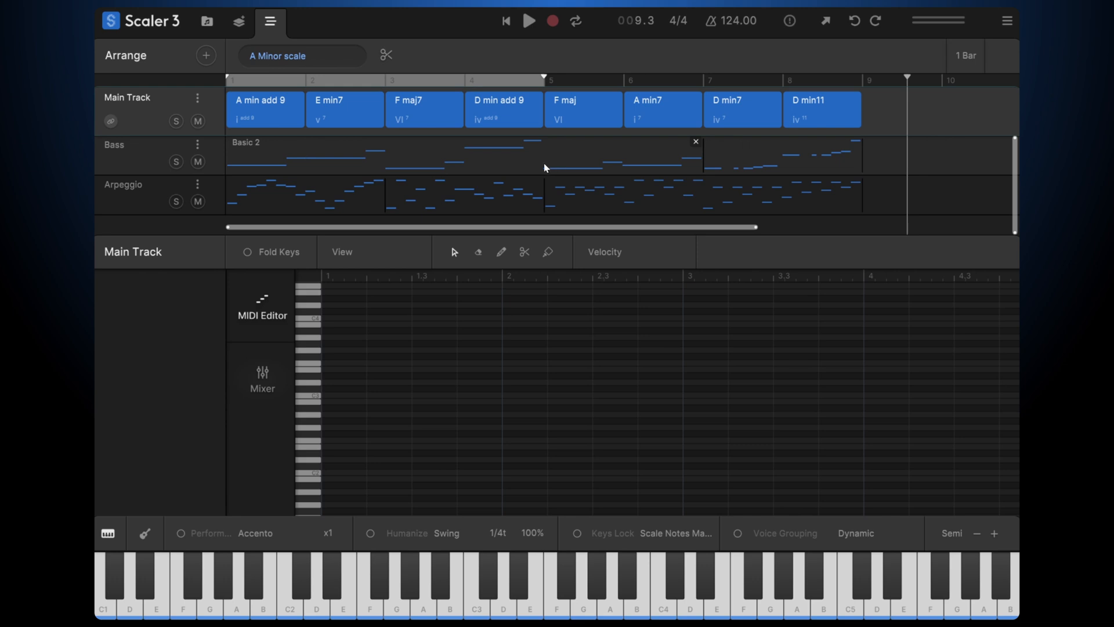
click(529, 20)
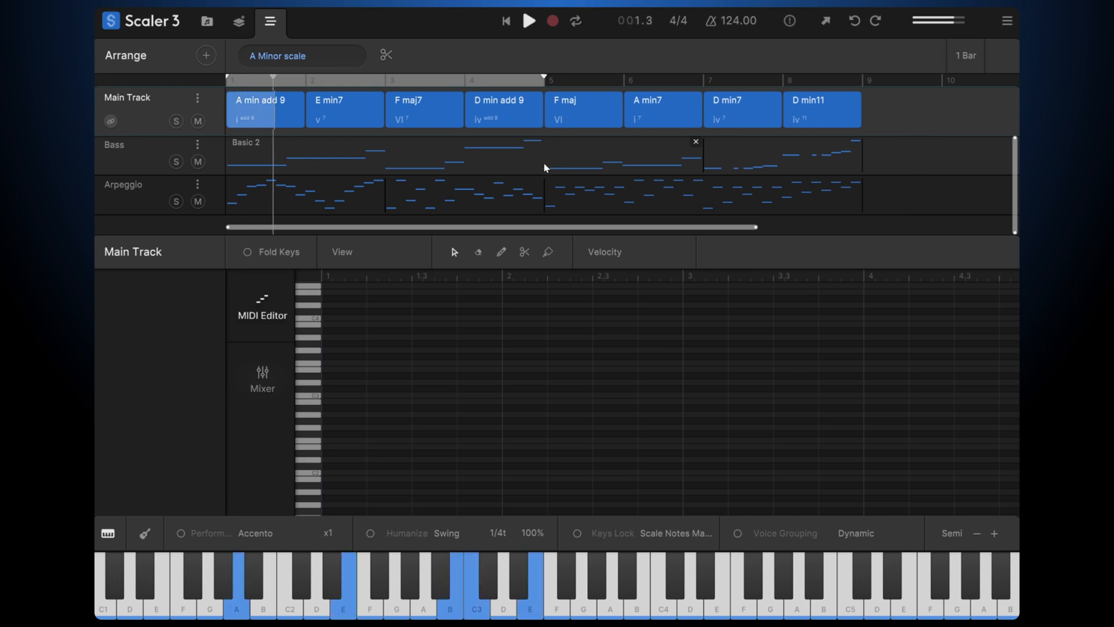